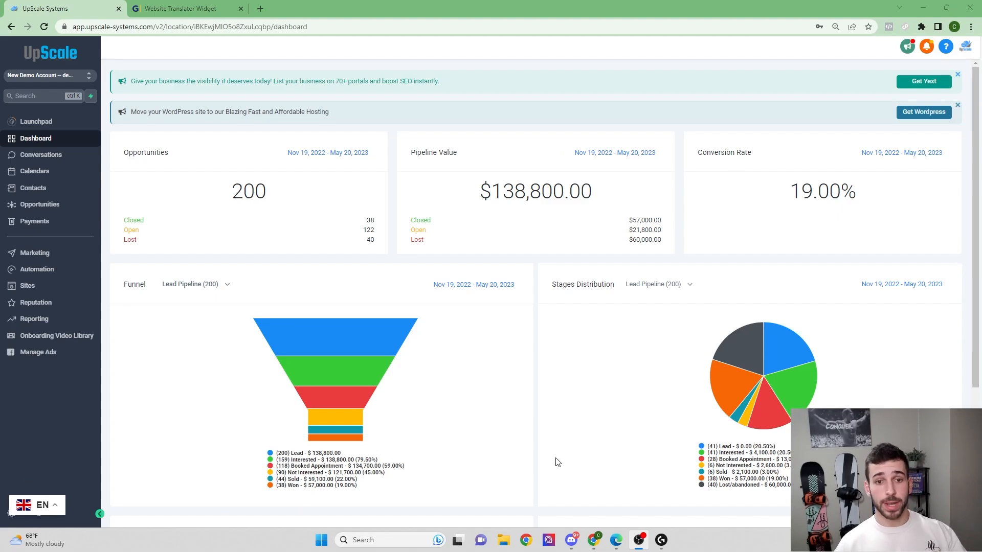
mouse_move(218, 476)
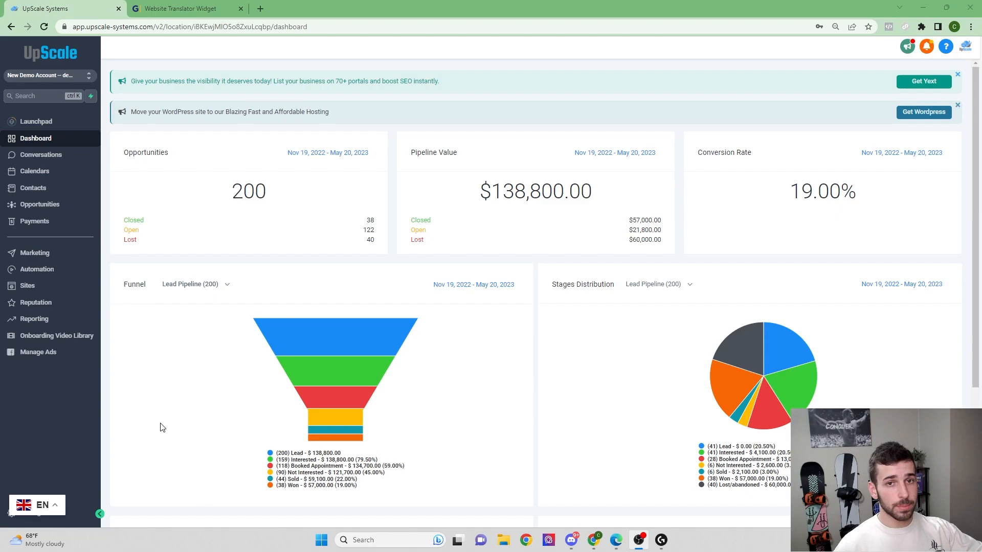
mouse_move(359, 408)
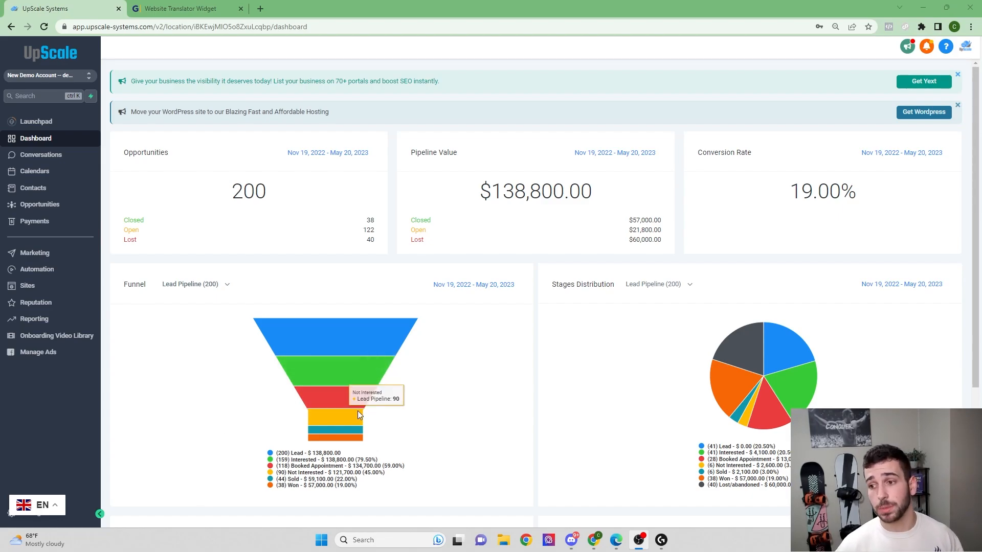
mouse_move(76, 432)
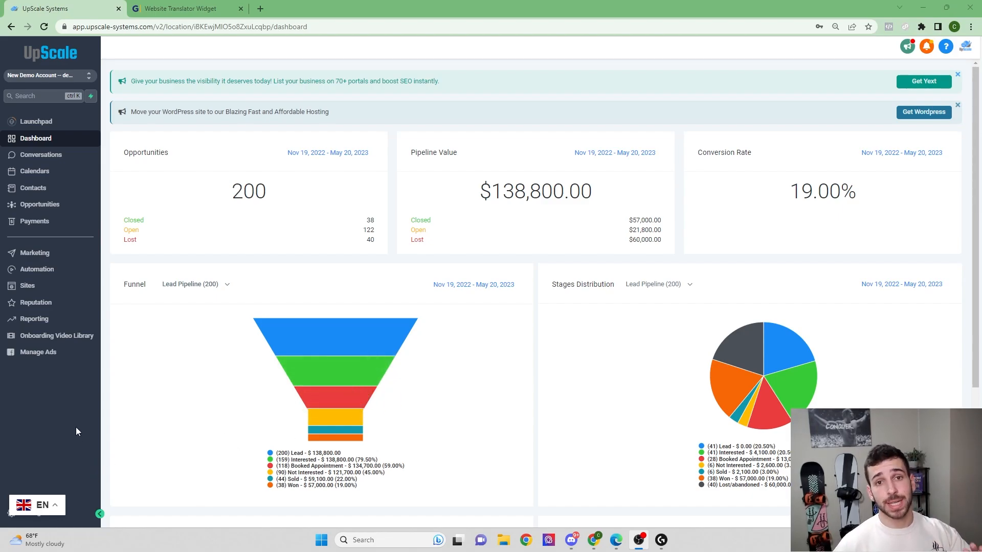
mouse_move(74, 452)
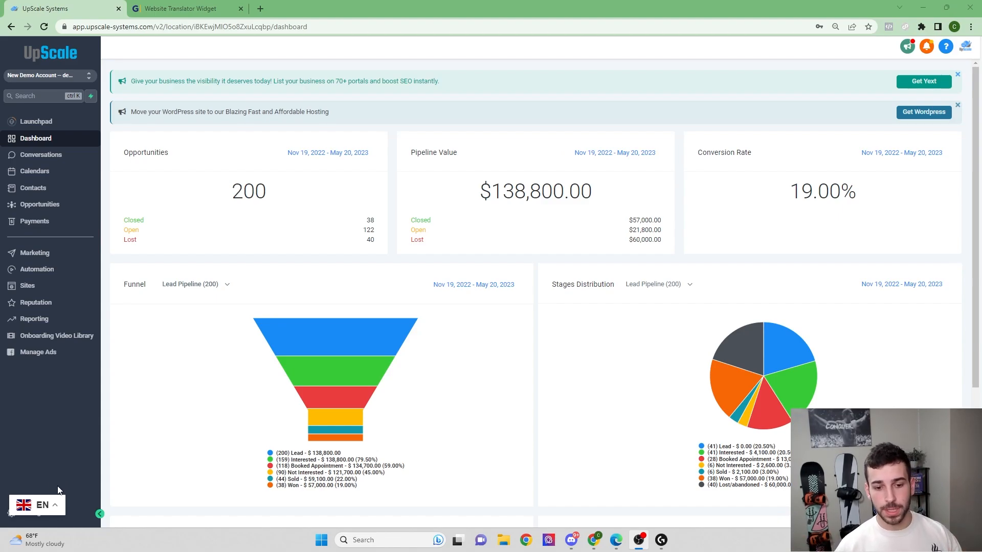
mouse_move(67, 487)
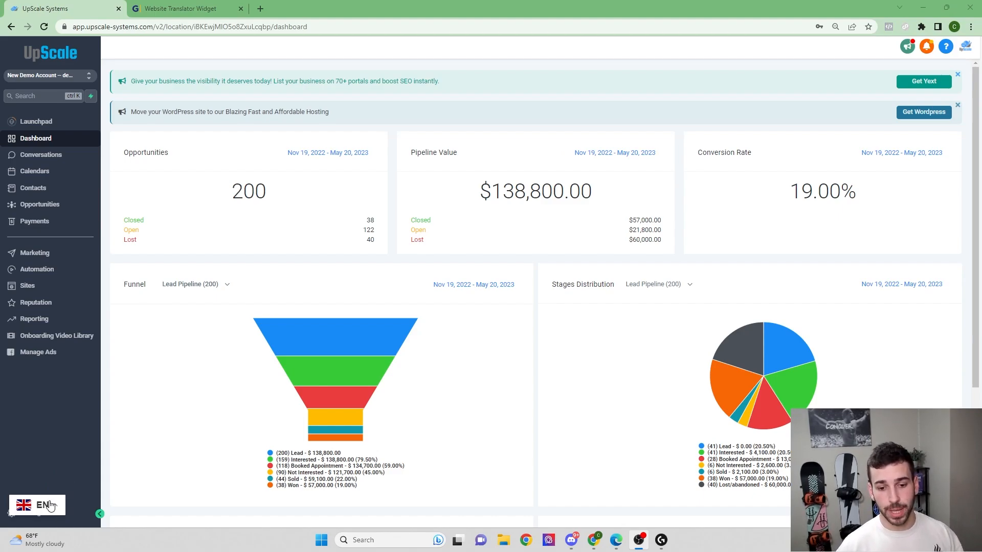
Switch the interface language from English to Spanish and go to Conversaciones
click(36, 505)
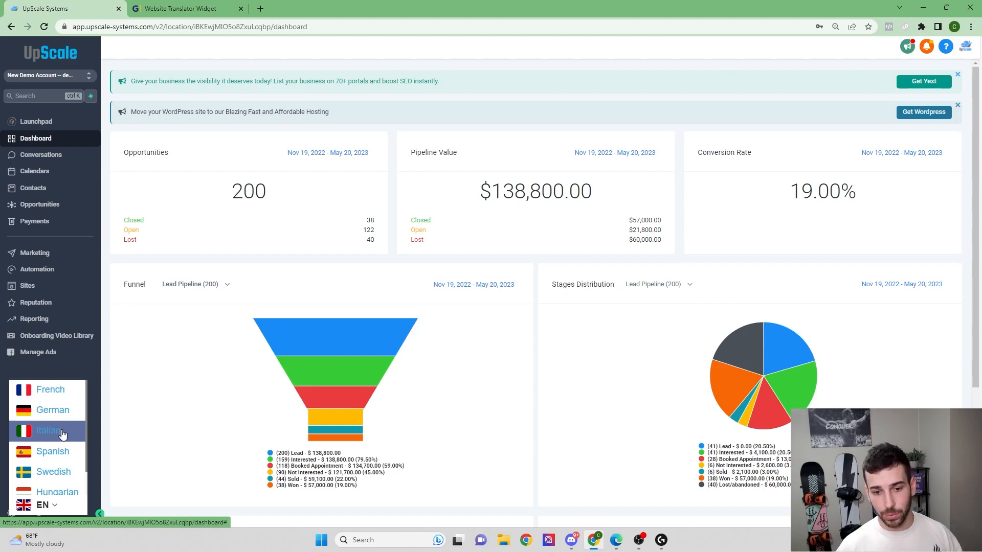
scroll(down, 3)
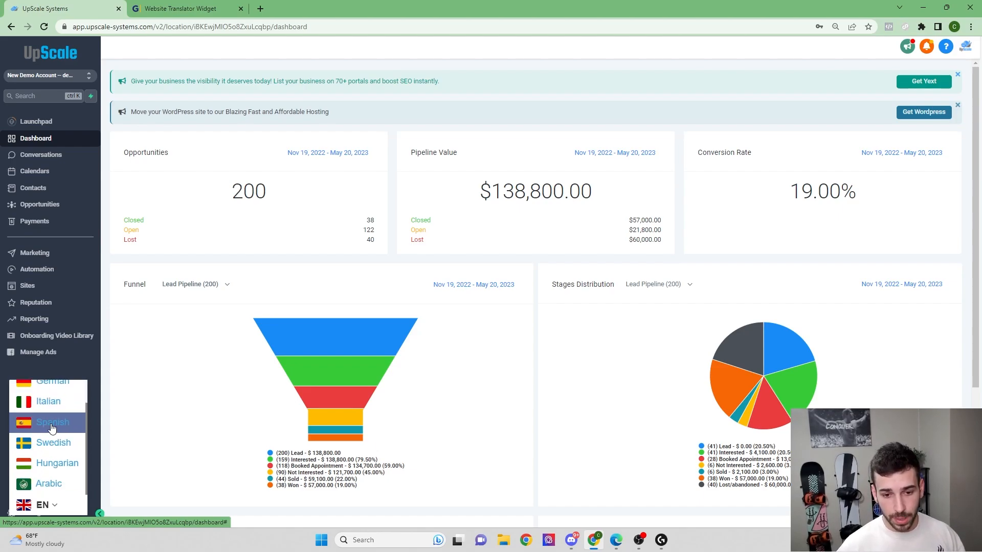
click(52, 422)
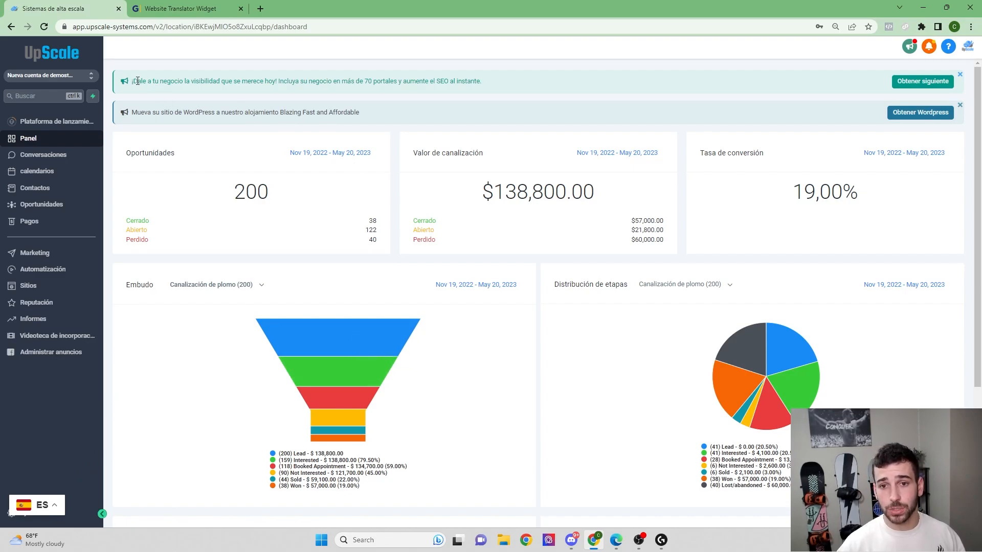
scroll(down, 3)
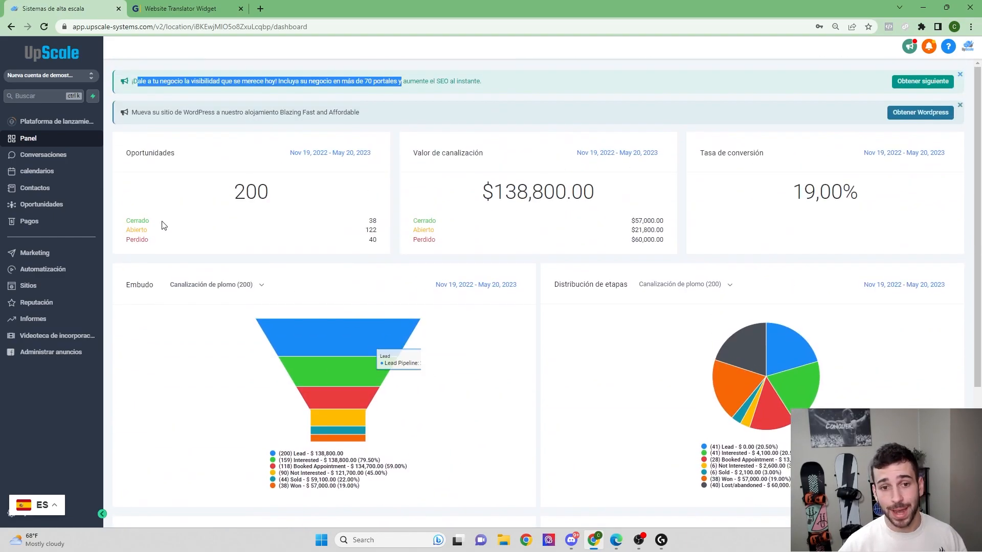
click(43, 154)
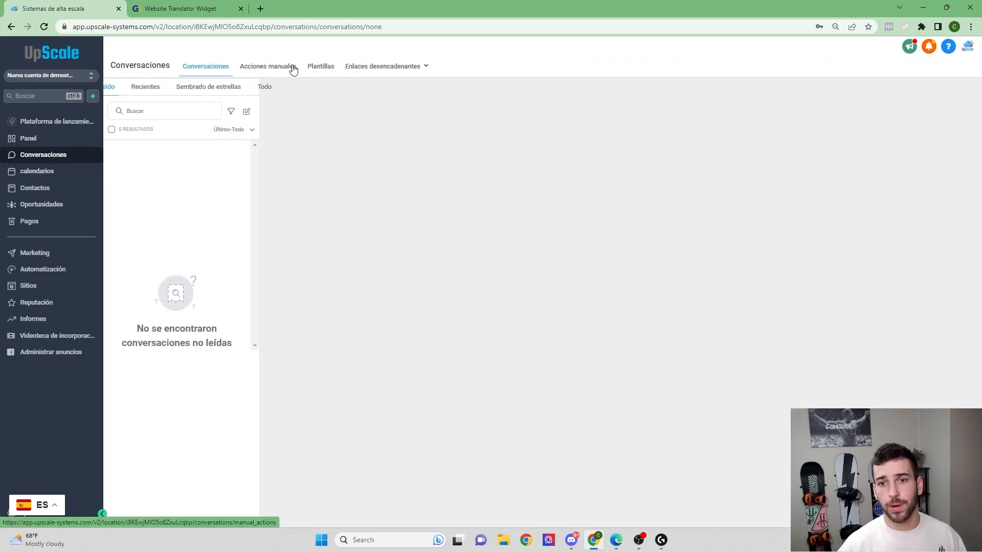
Open a contact's appointment-reminder email thread from the Todo conversation list
click(263, 87)
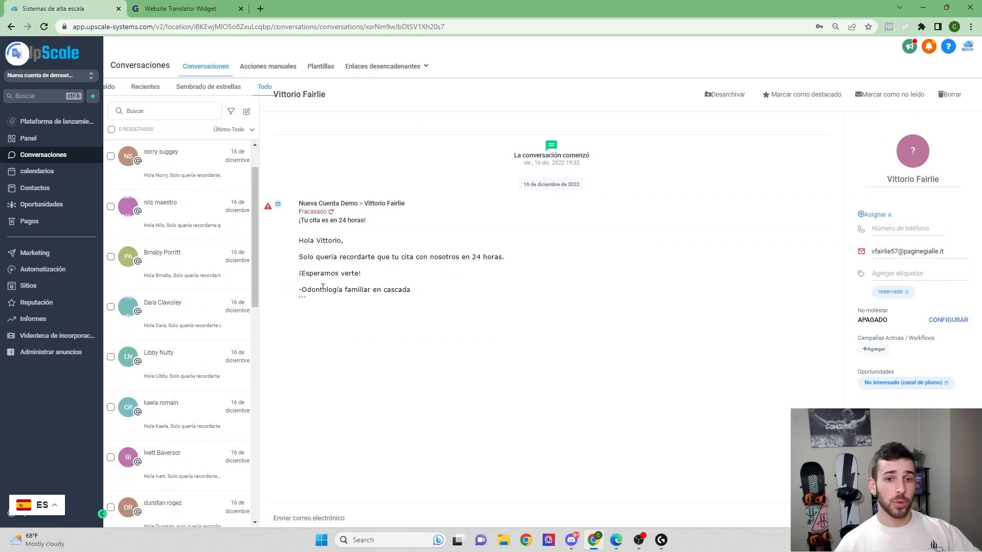
mouse_move(298, 285)
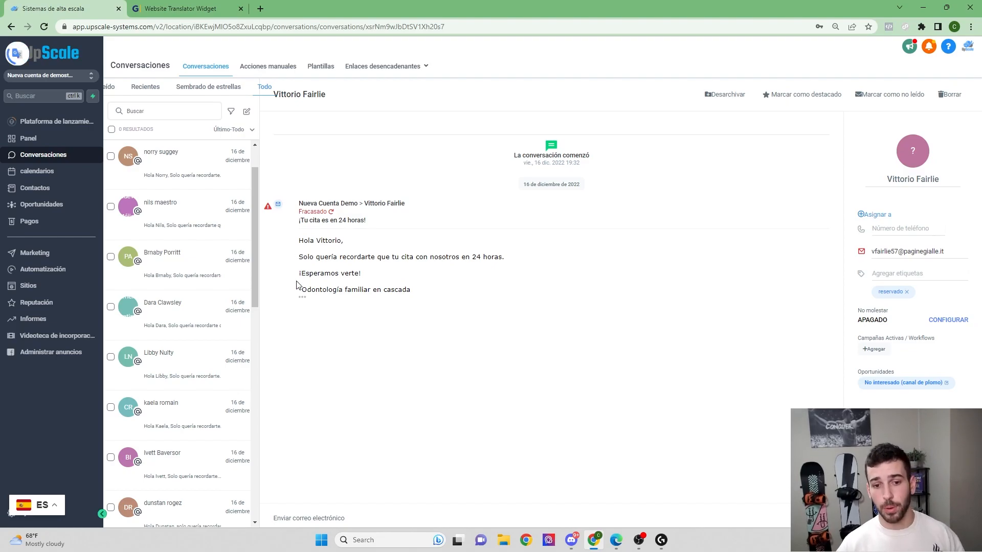
mouse_move(147, 215)
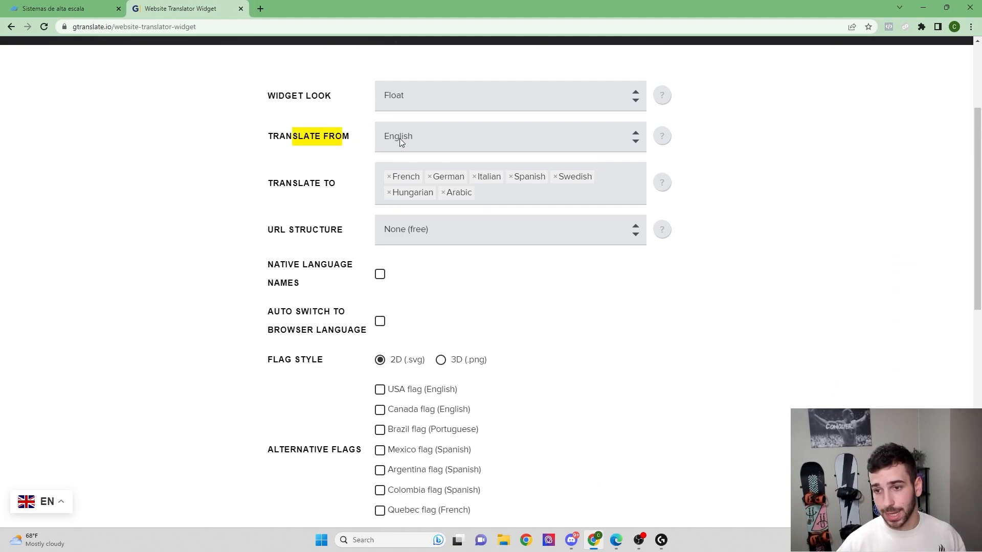
Check the English source-language setting, then select and copy the GTranslate widget code
click(544, 193)
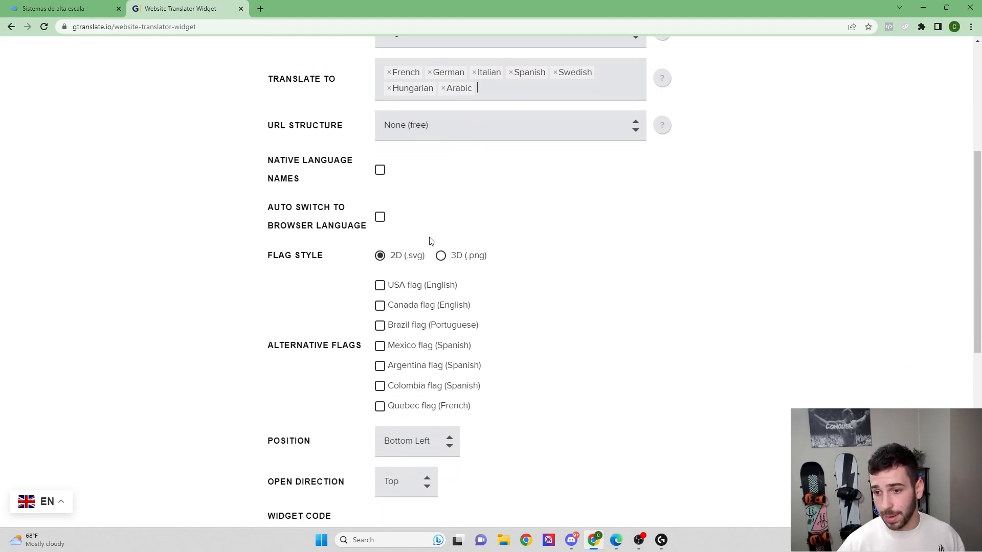
click(417, 290)
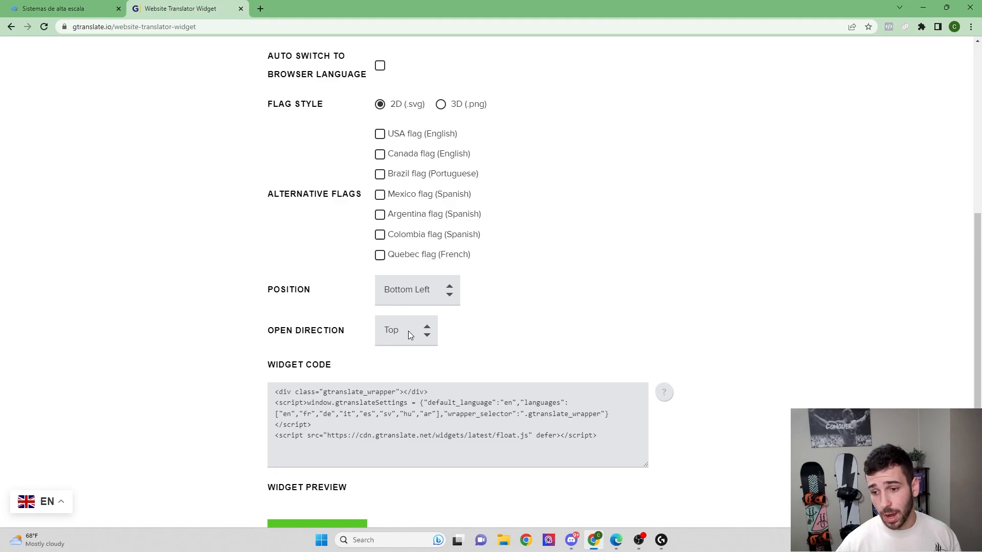
scroll(down, 3)
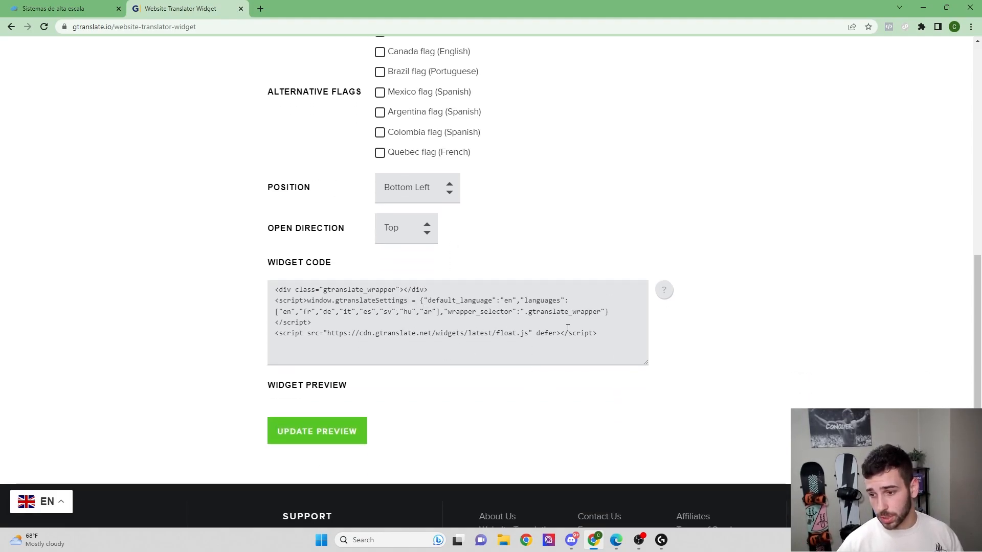
drag(324, 333, 597, 332)
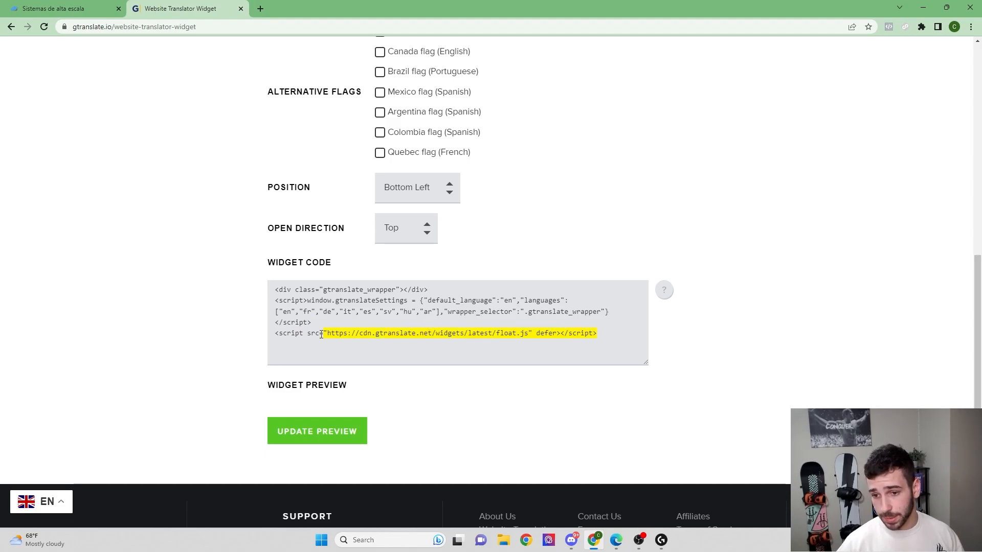
right_click(438, 313)
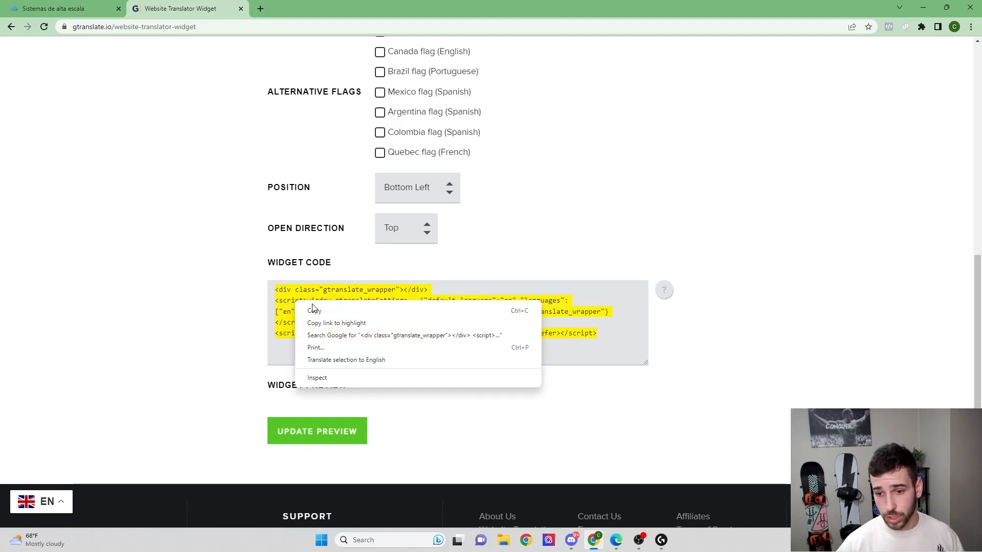
click(59, 8)
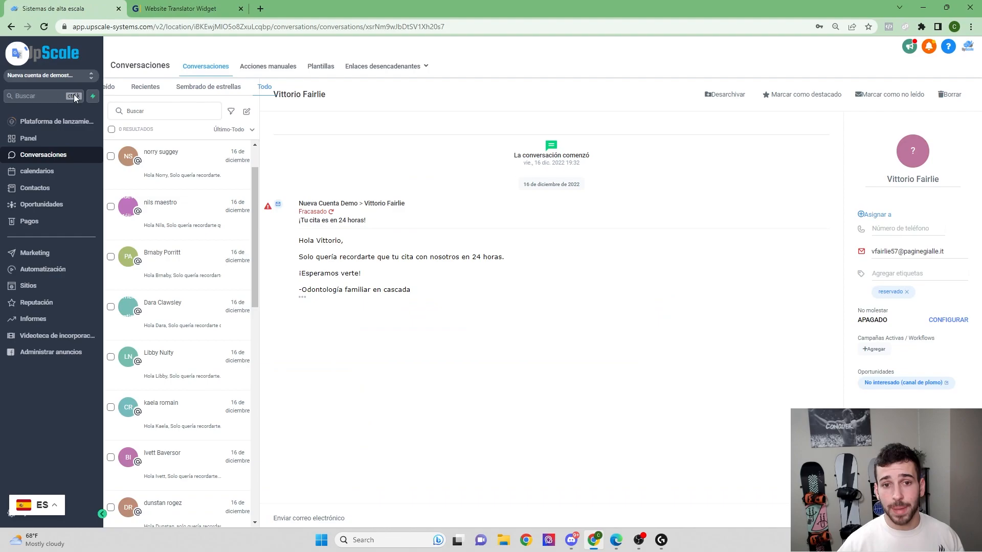
Change the language back to English and switch to Agency View
click(36, 505)
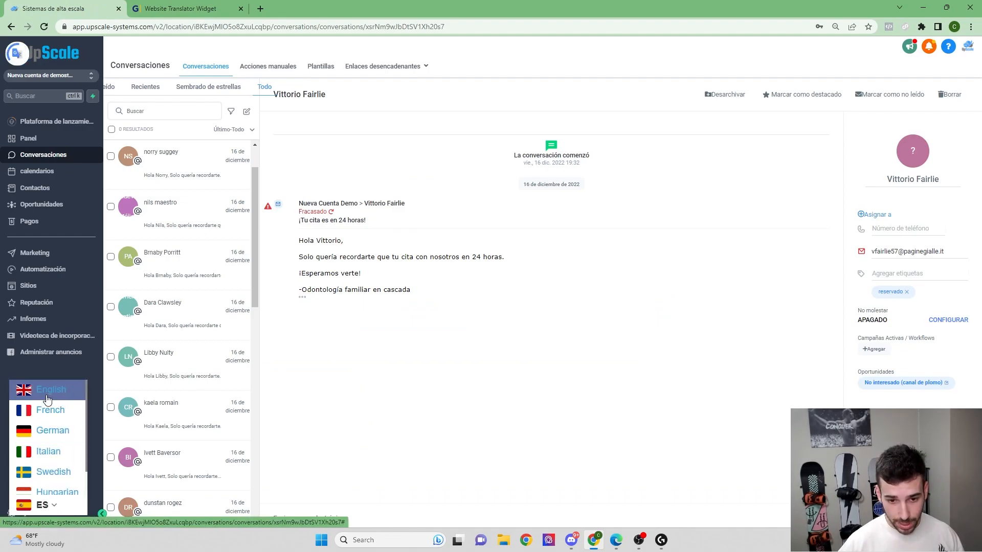
click(52, 389)
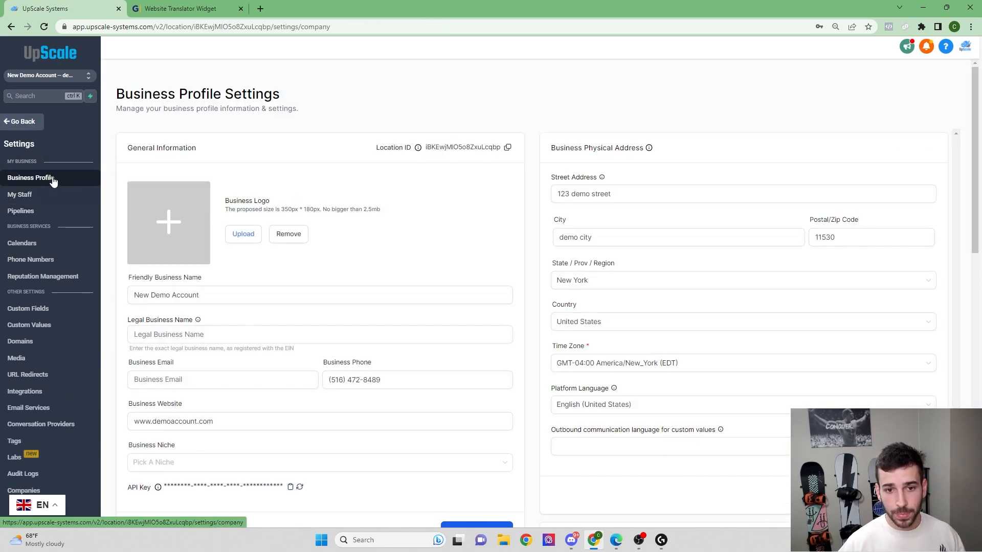
click(47, 75)
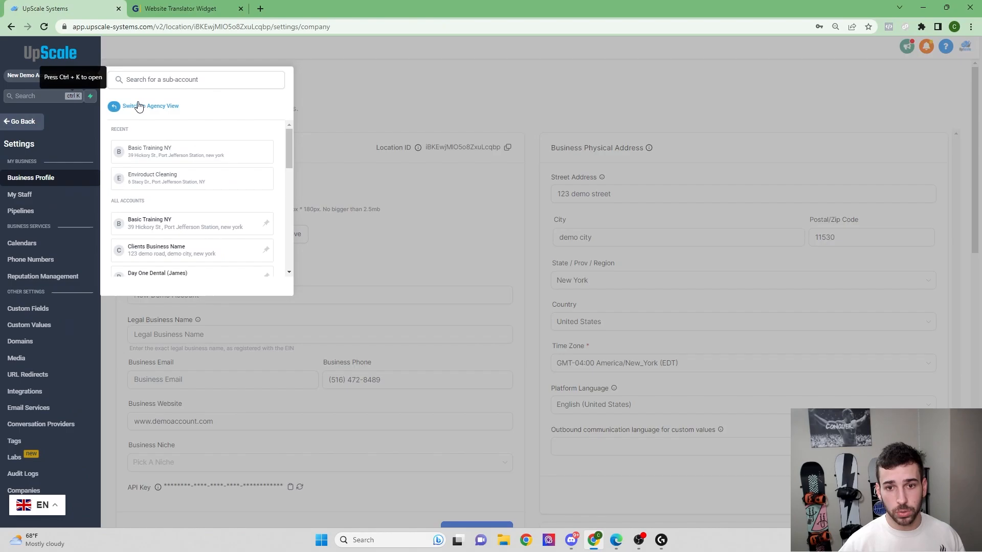
click(151, 106)
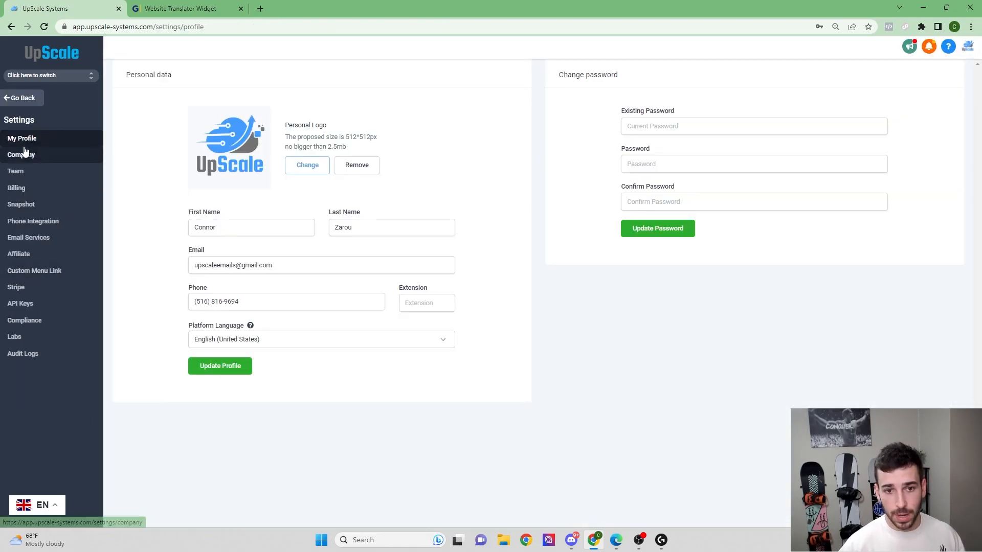
Open agency Company settings and paste the widget code into the custom JavaScript field
click(20, 154)
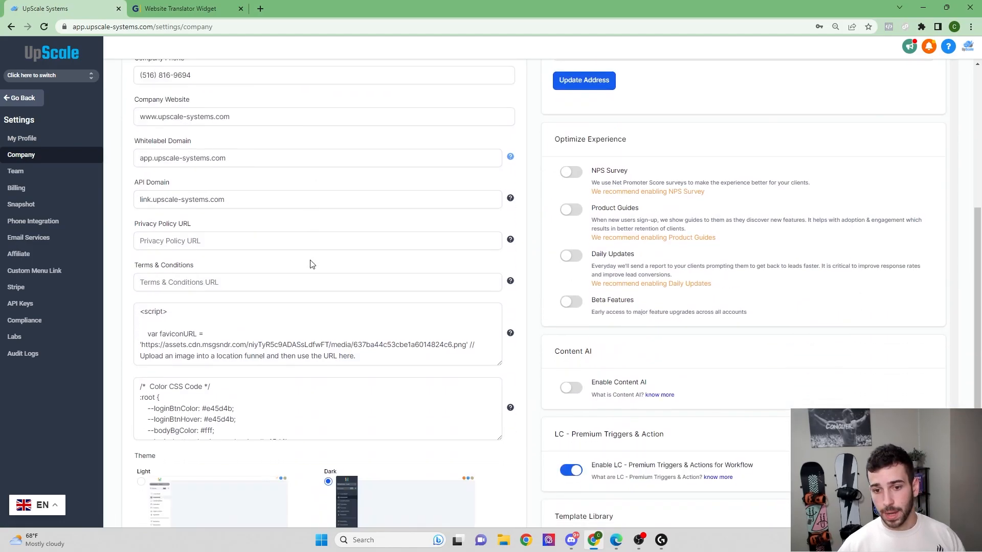
scroll(down, 3)
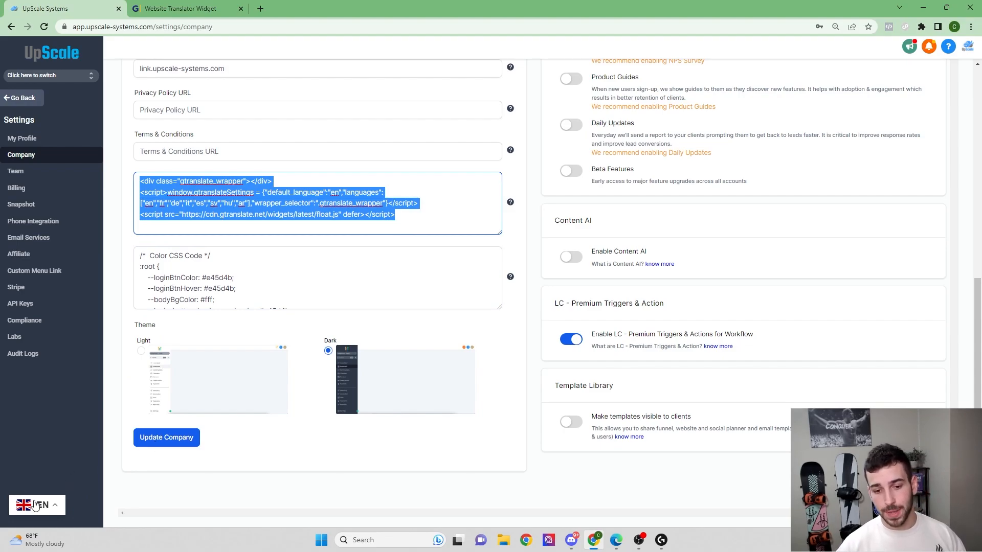
click(228, 292)
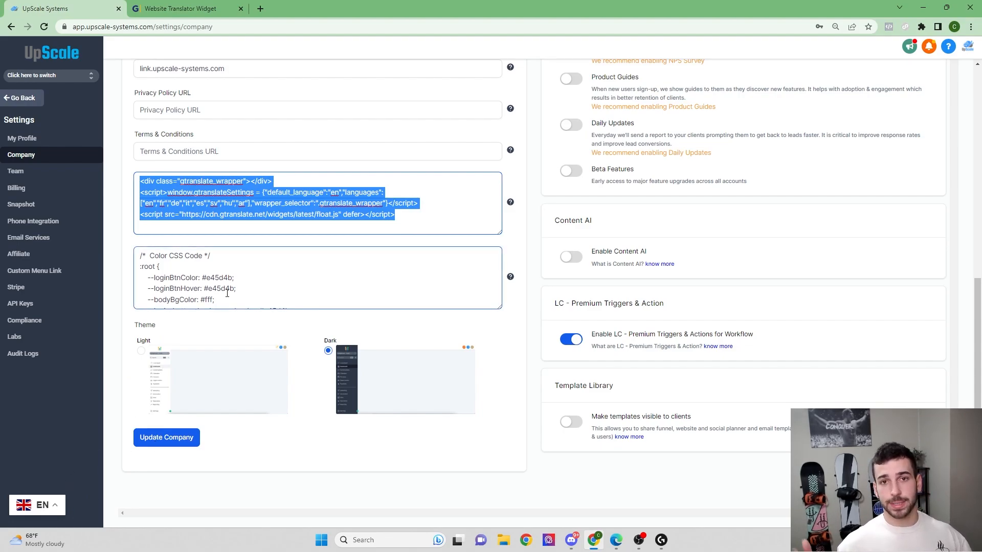